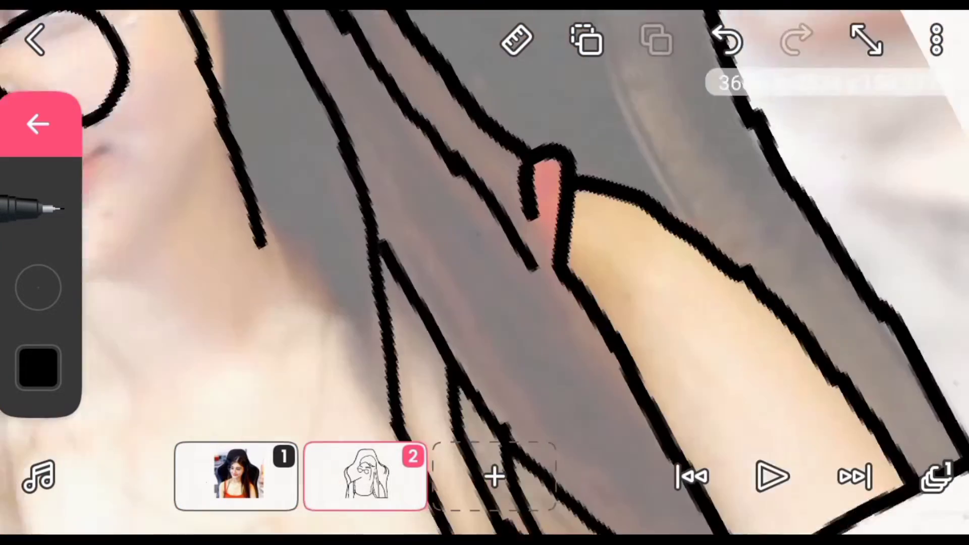
- Alternate the 4px eraser and pen to clean stray marks and finish the hair and chair outline
{"action": "left_click", "coordinate": [39, 123]}
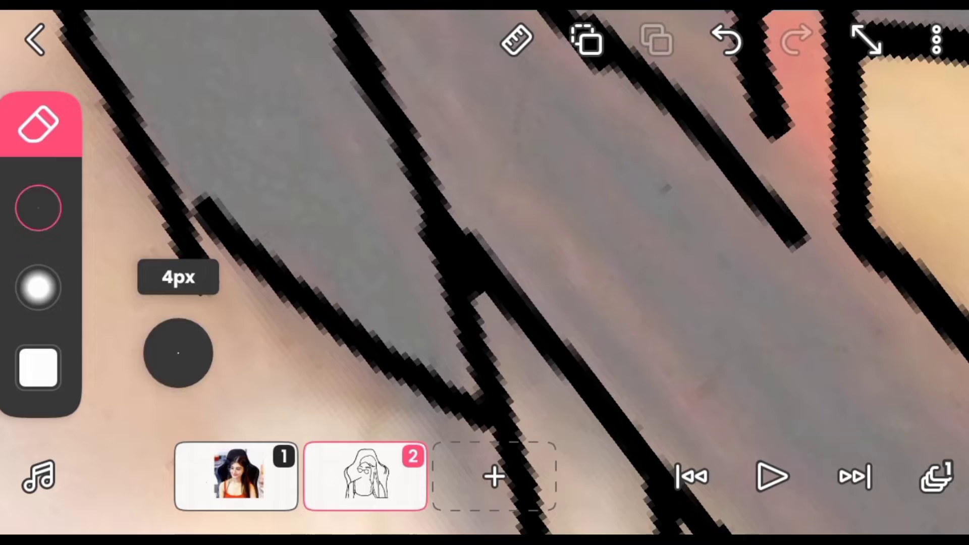
{"action": "left_click", "coordinate": [39, 123]}
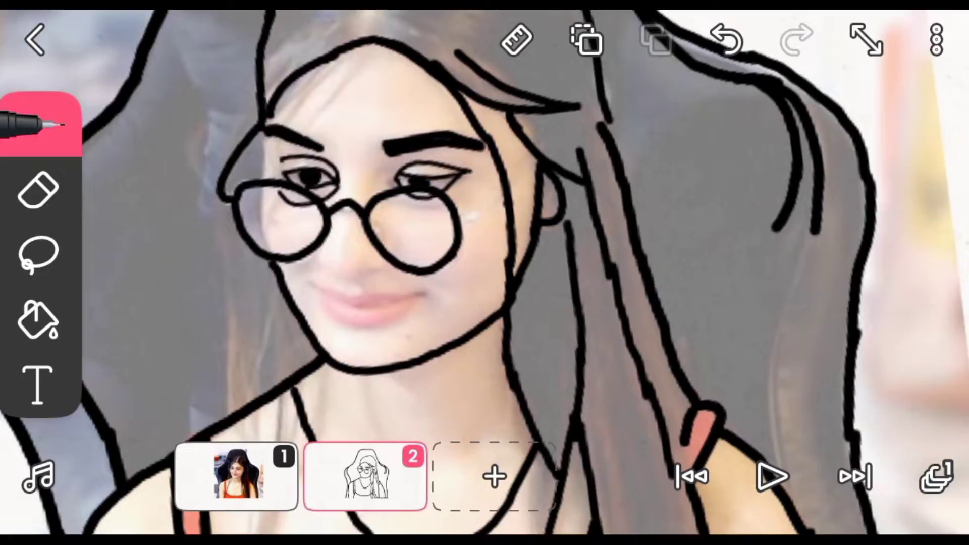
{"action": "left_click", "coordinate": [38, 189]}
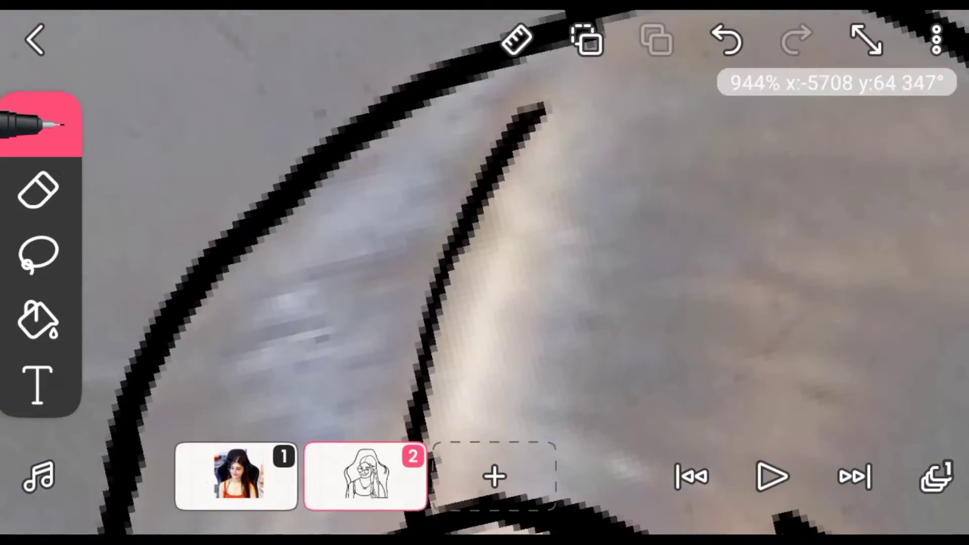
{"action": "left_click", "coordinate": [41, 123]}
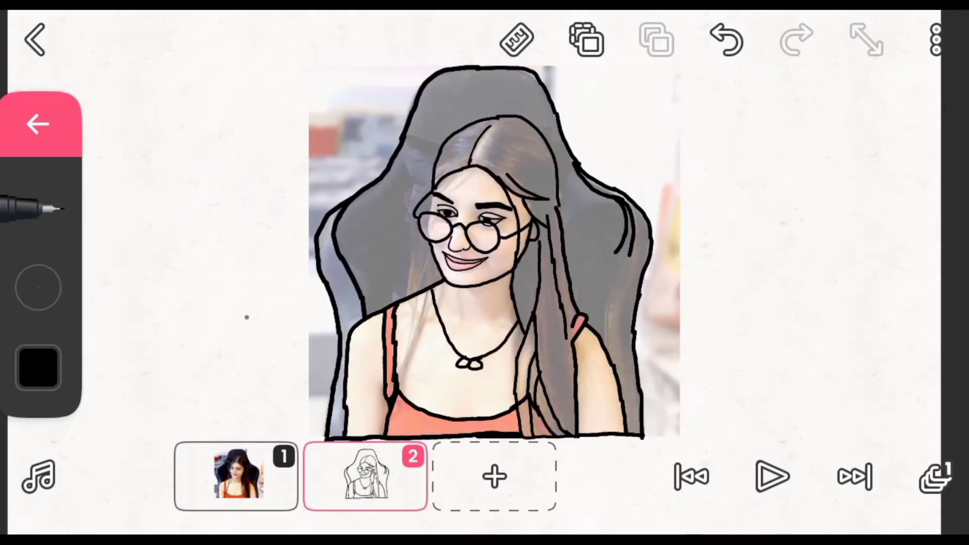
- Remove frame 1 (the reference photo) so only the coloured portrait frame remains
{"action": "left_click", "coordinate": [236, 475]}
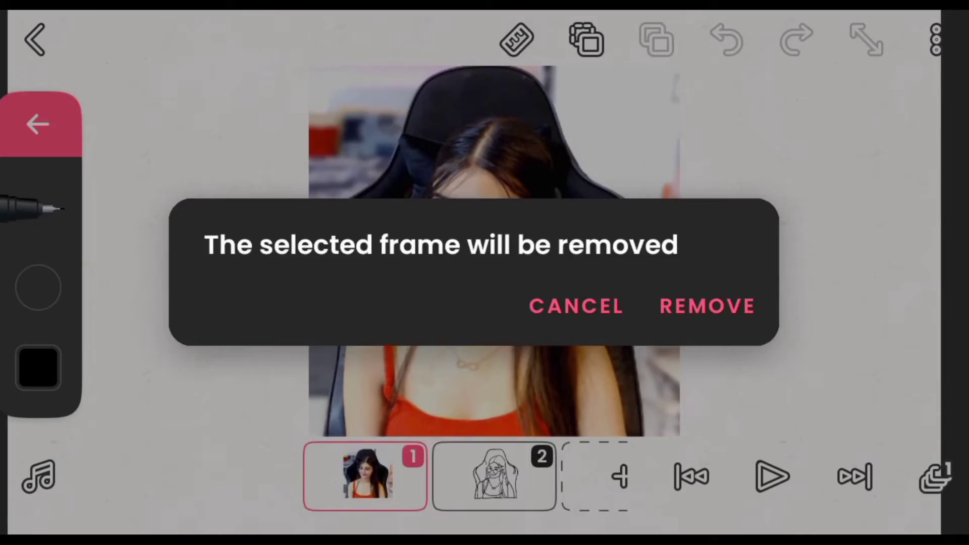
{"action": "left_click", "coordinate": [707, 306]}
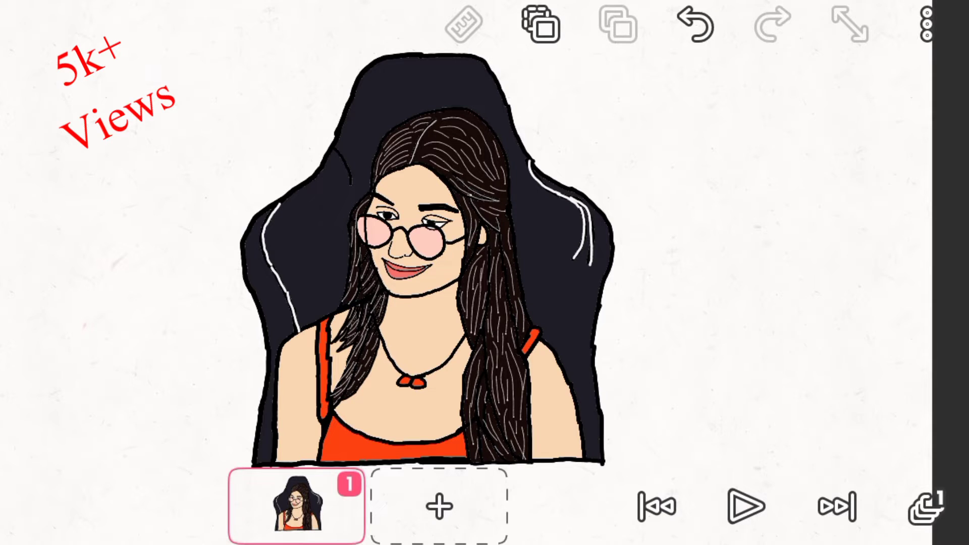